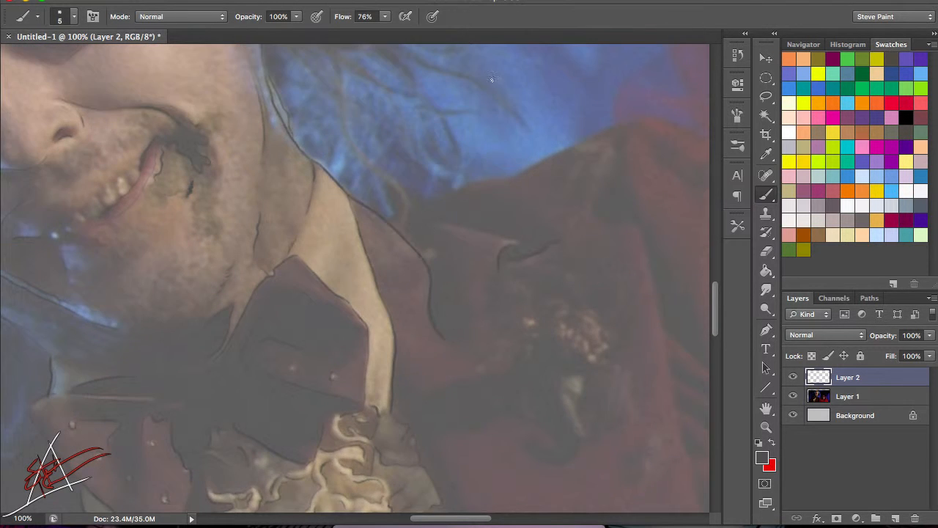
- Scroll the canvas while tracing Beetlejuice's hair and forehead outlines on Layer 2
scroll(down, 3)
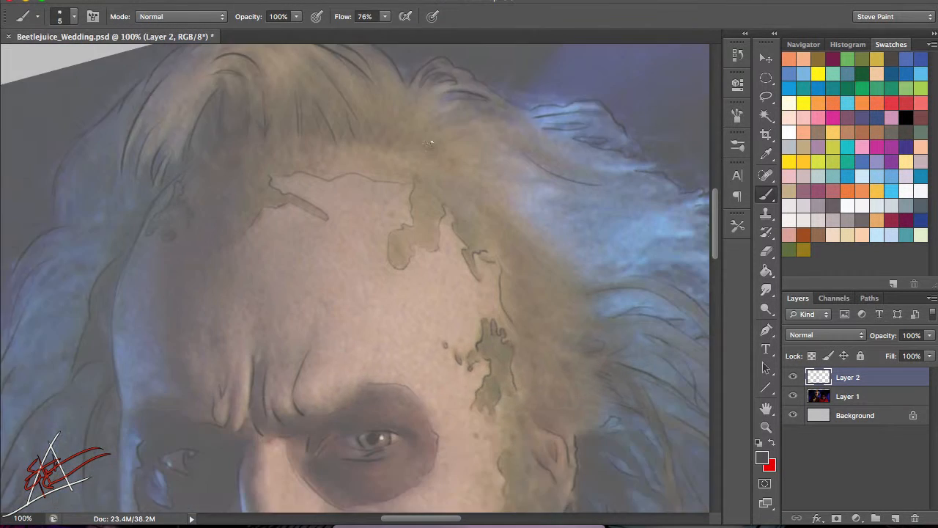
- Scroll the view while shading Beetlejuice's left eye socket and cheek edge
scroll(down, 3)
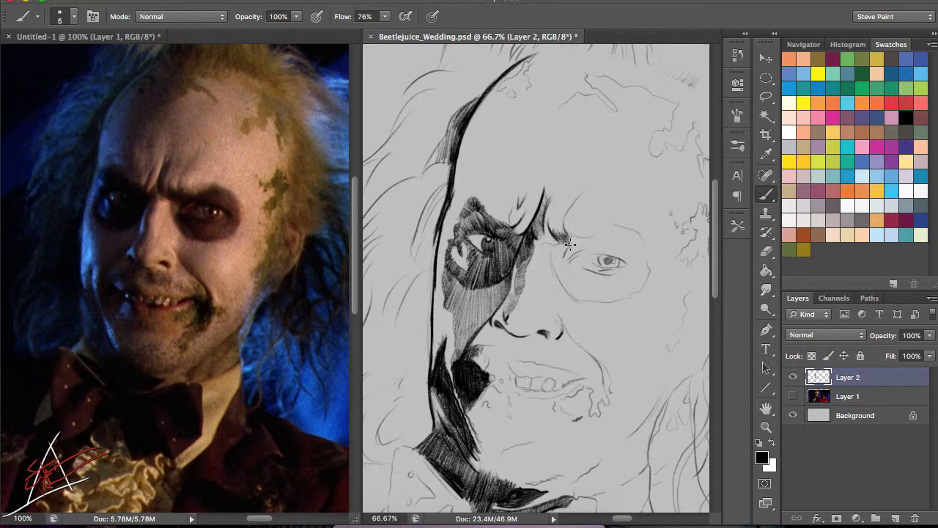
- Hatch shading around the eye socket, then move down toward the mouth and jaw
drag(568, 246, 546, 217)
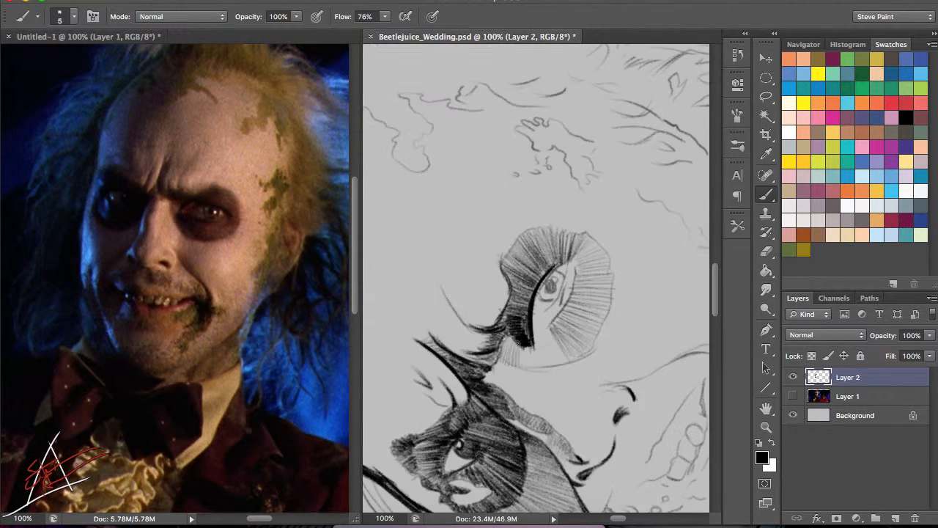
scroll(down, 3)
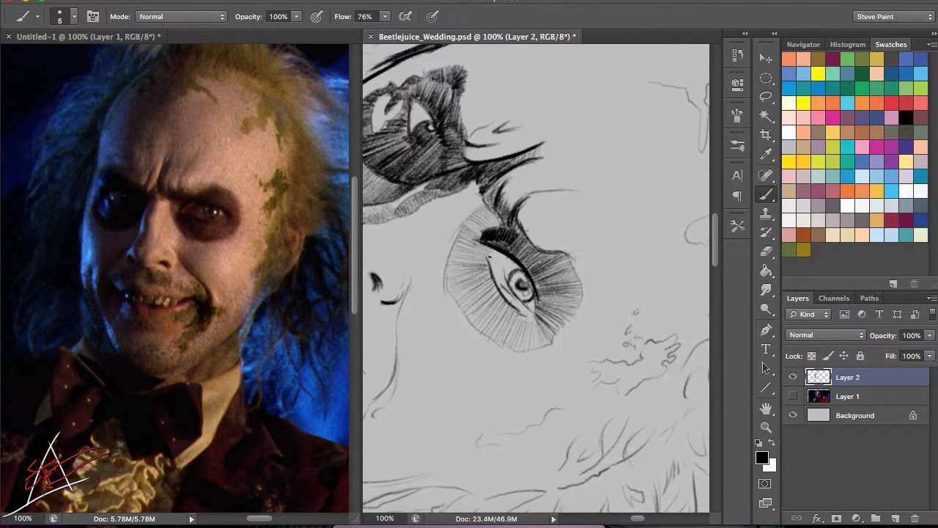
scroll(down, 3)
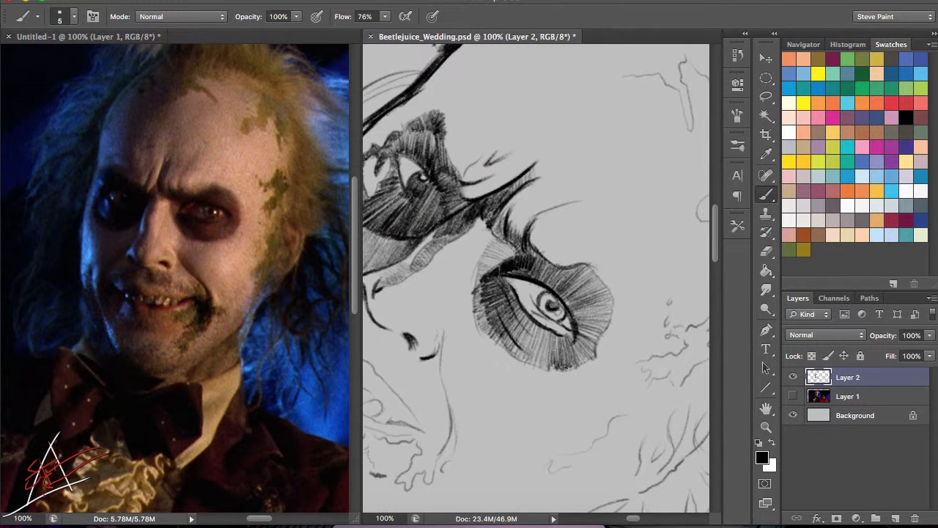
scroll(down, 3)
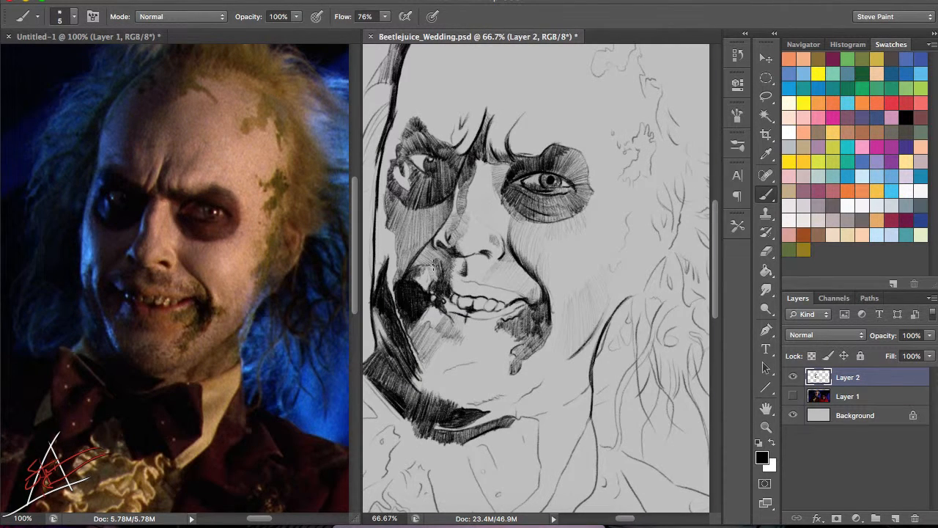
- Shade around the mouth and beside the teeth, and dab a forehead blotch
drag(432, 264, 513, 315)
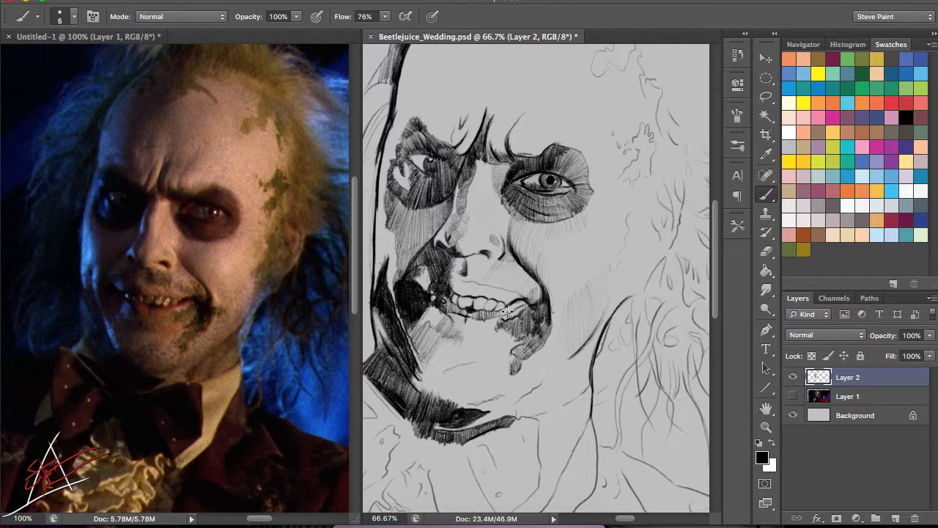
drag(506, 312, 487, 315)
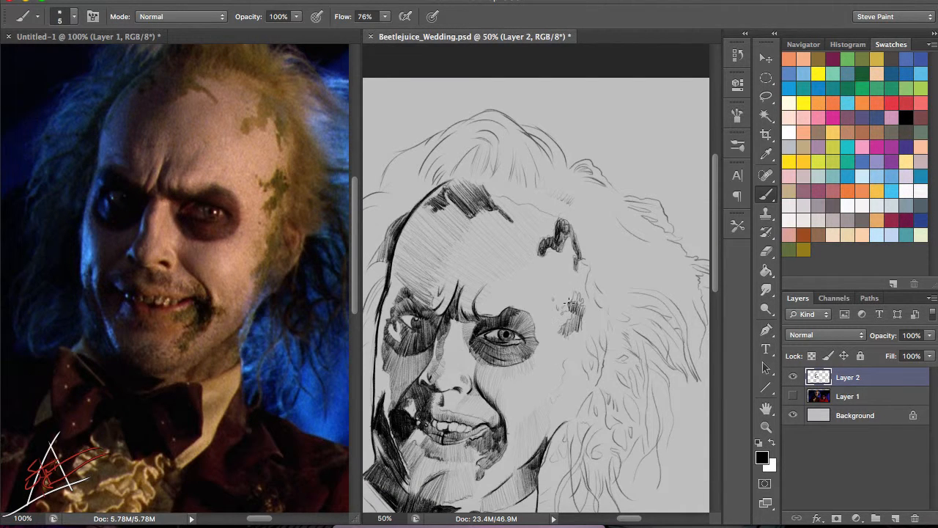
click(792, 395)
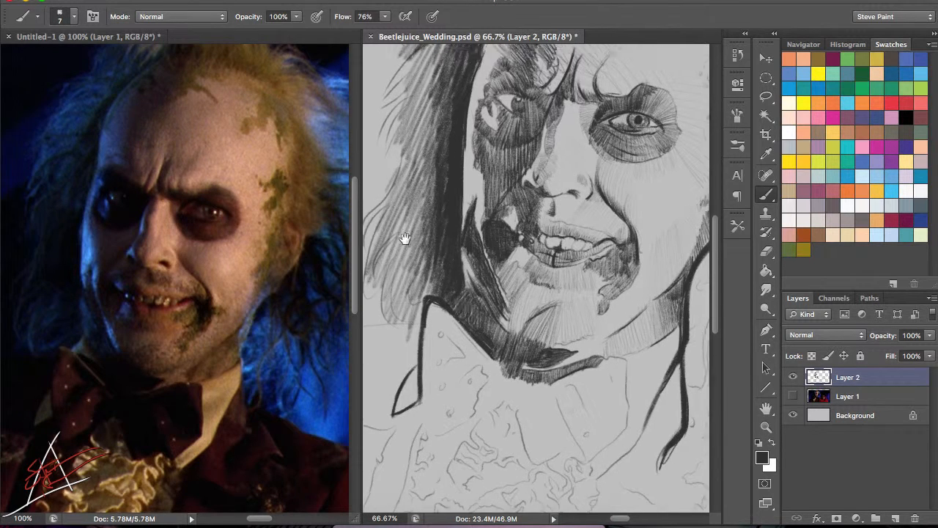
- Tilt the canvas view and brush shading into the bowtie and lapel lines
scroll(down, 3)
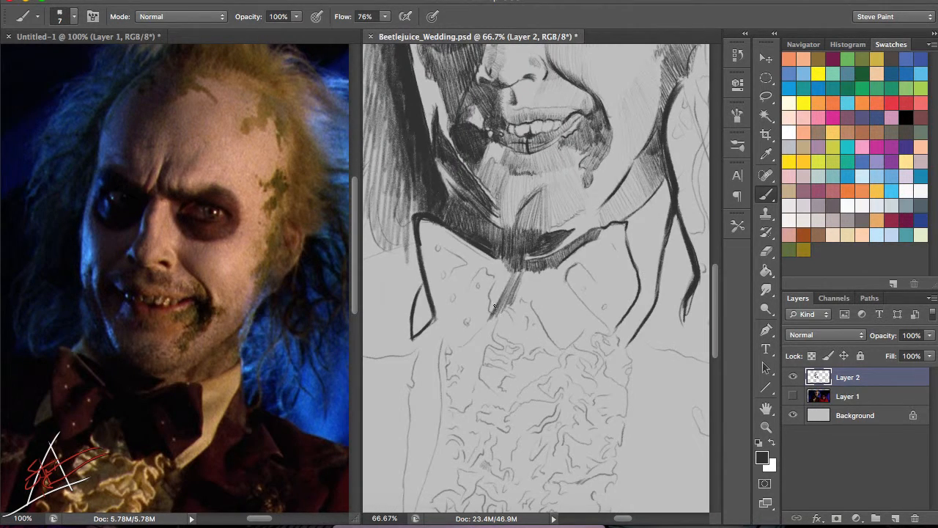
click(528, 264)
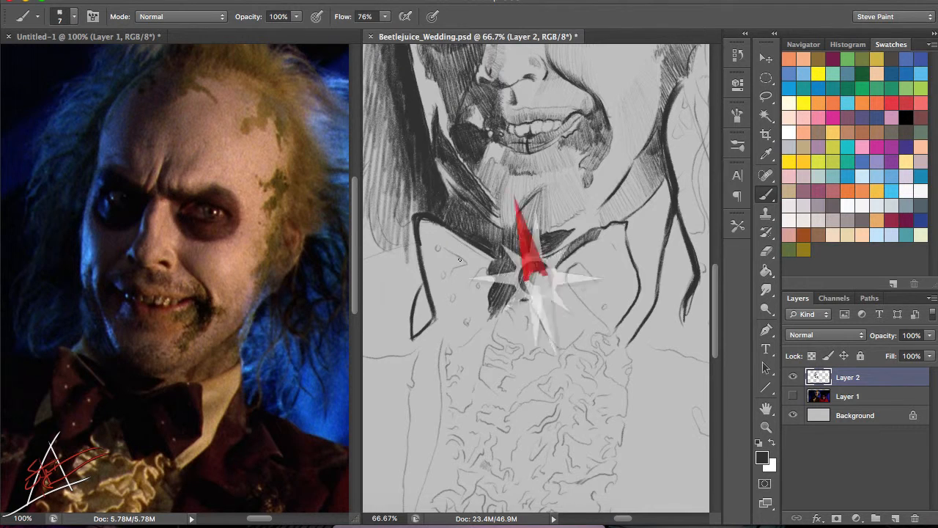
scroll(down, 3)
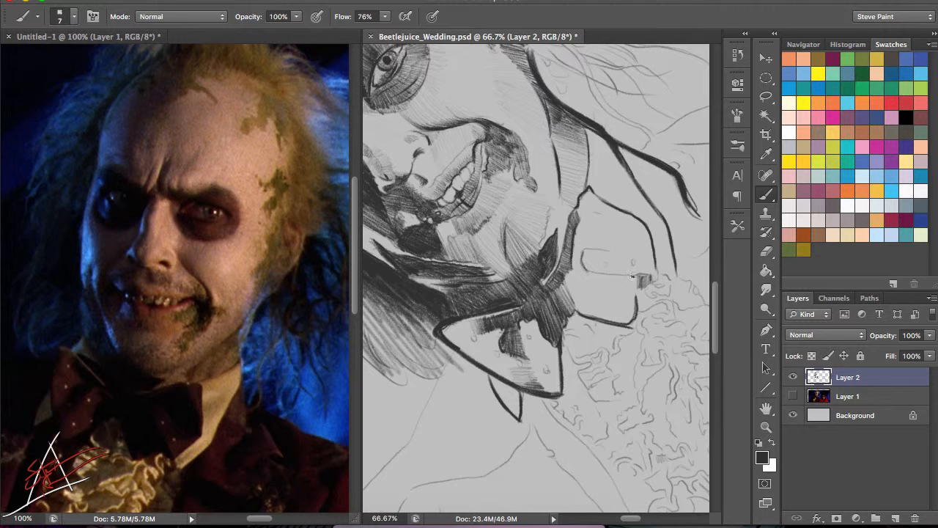
scroll(down, 3)
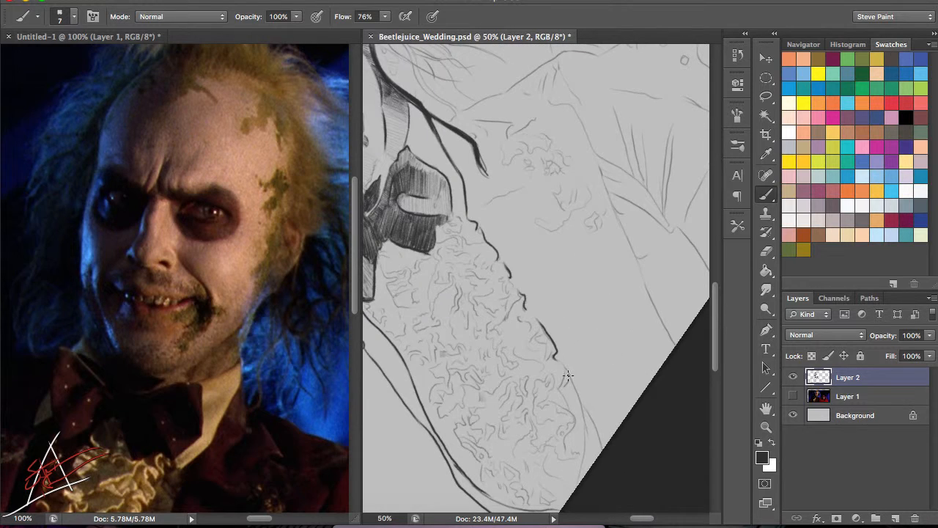
scroll(down, 3)
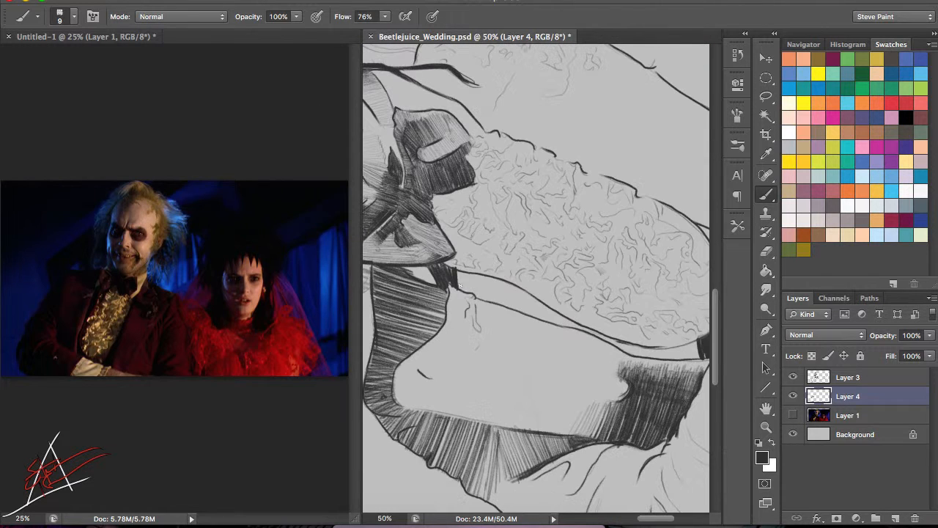
- Hatch dense pencil shading across the jacket lapel on Layer 4
drag(454, 282, 594, 338)
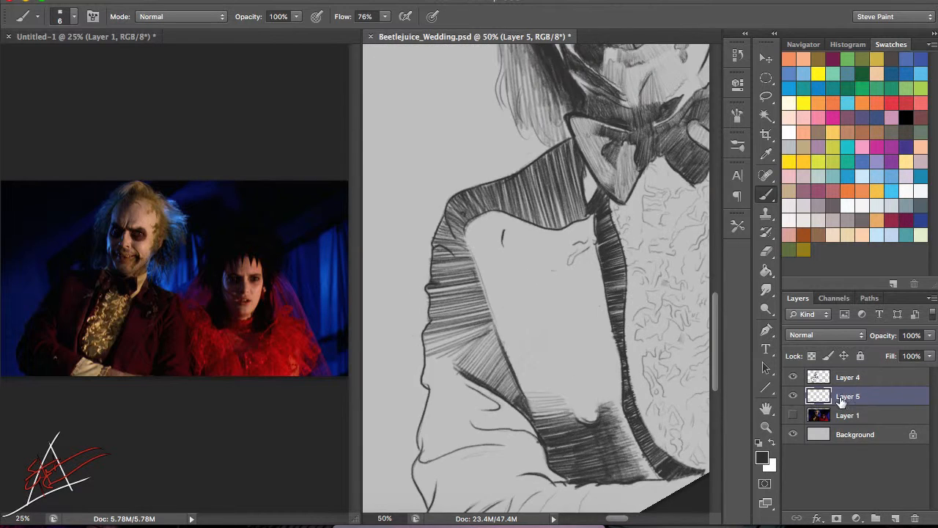
- Scroll the 33.3% view while darkening hatching on the jacket front and lapel
scroll(down, 3)
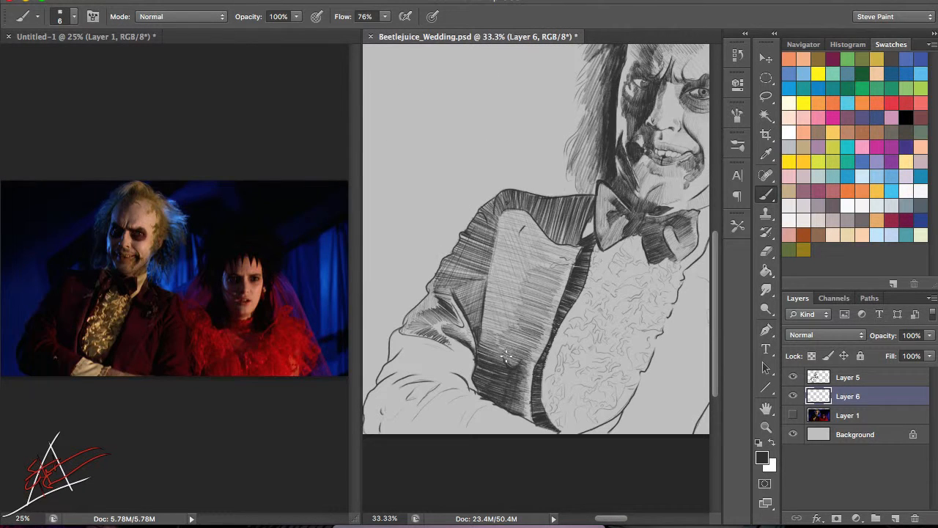
scroll(down, 3)
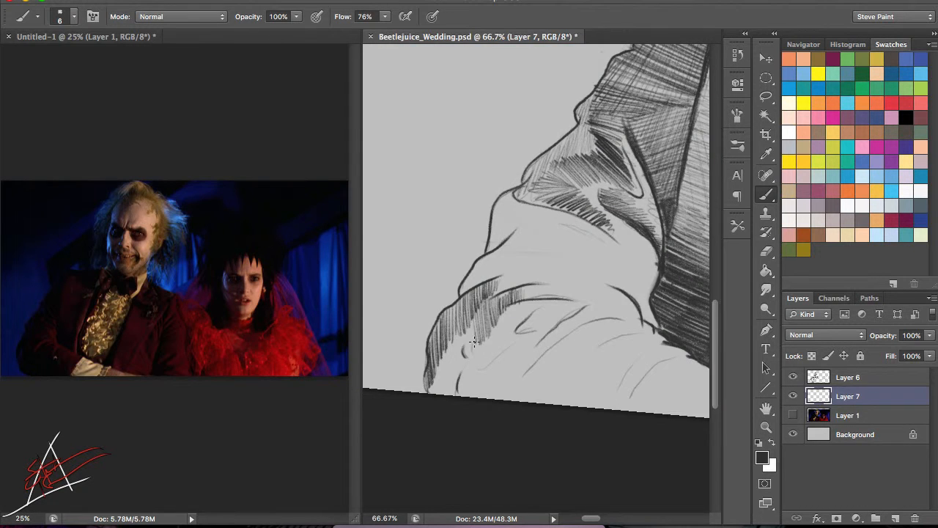
- Hatch shadow along the lower sleeve edge and across the jacket sleeve
drag(476, 341, 509, 316)
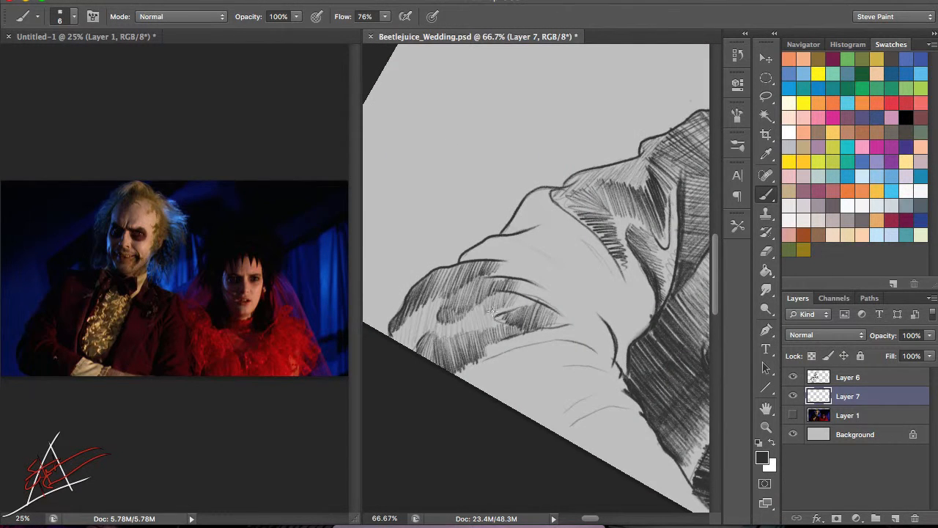
scroll(down, 3)
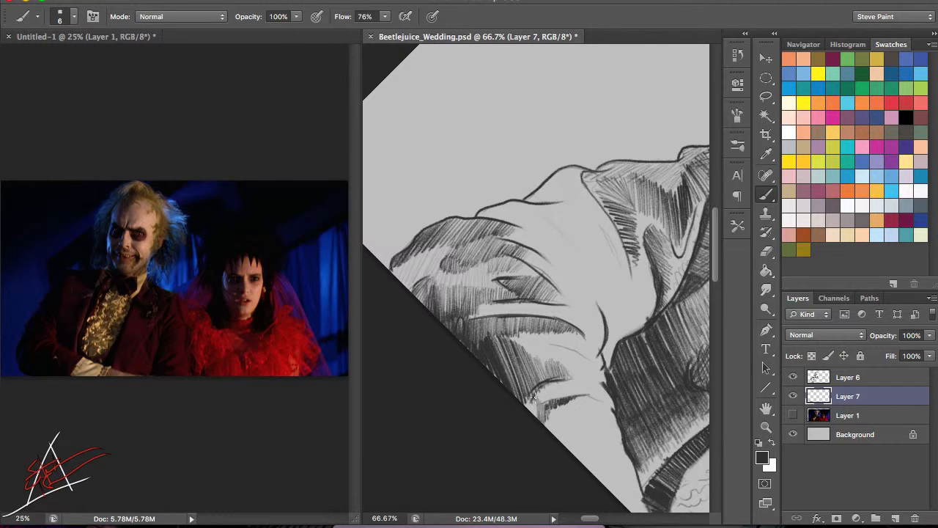
scroll(down, 3)
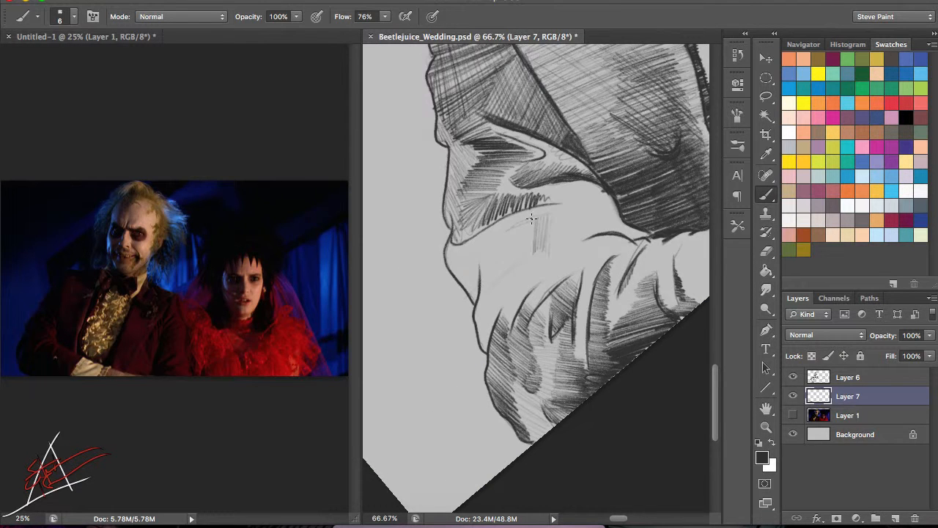
drag(536, 220, 499, 301)
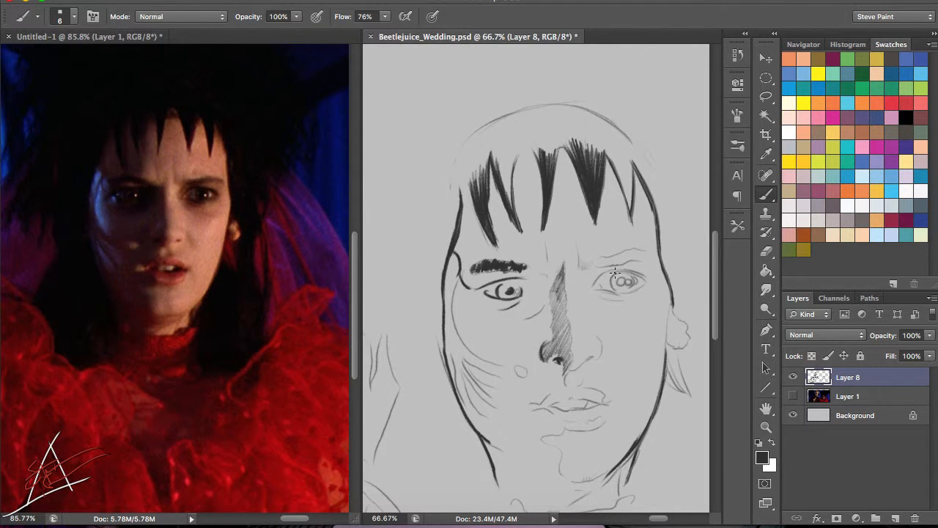
- Shade the skin around Lydia's eye on Layer 8, then move on to the other eye
drag(528, 286, 543, 315)
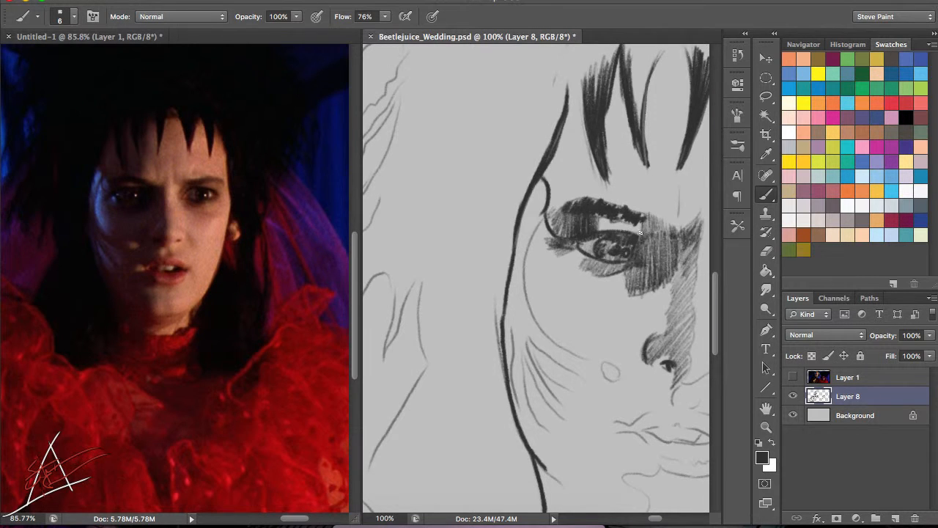
scroll(down, 3)
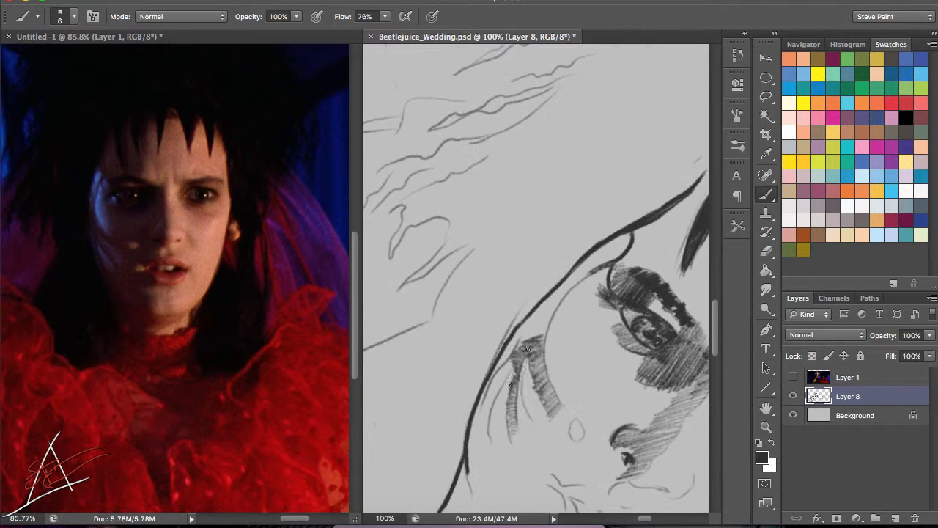
scroll(down, 3)
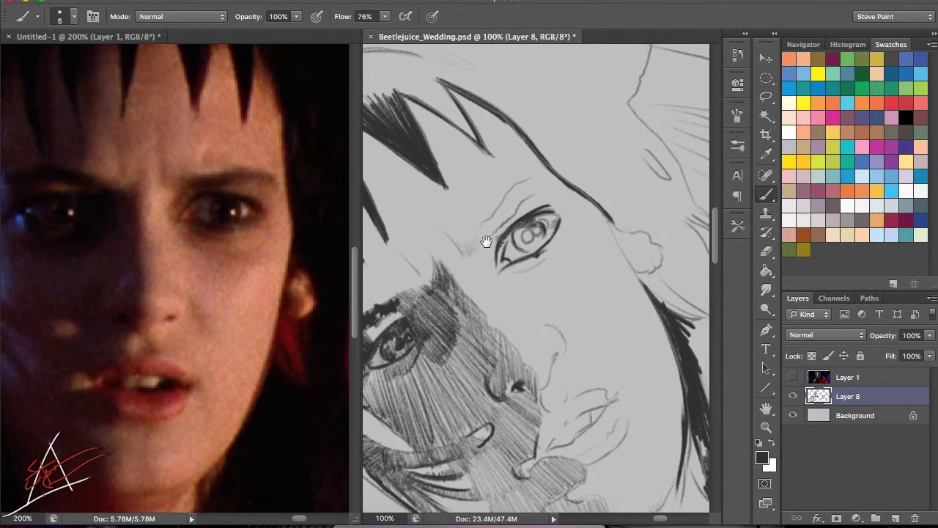
- Hatch shading over Lydia's lips and chin on Layer 8
scroll(down, 3)
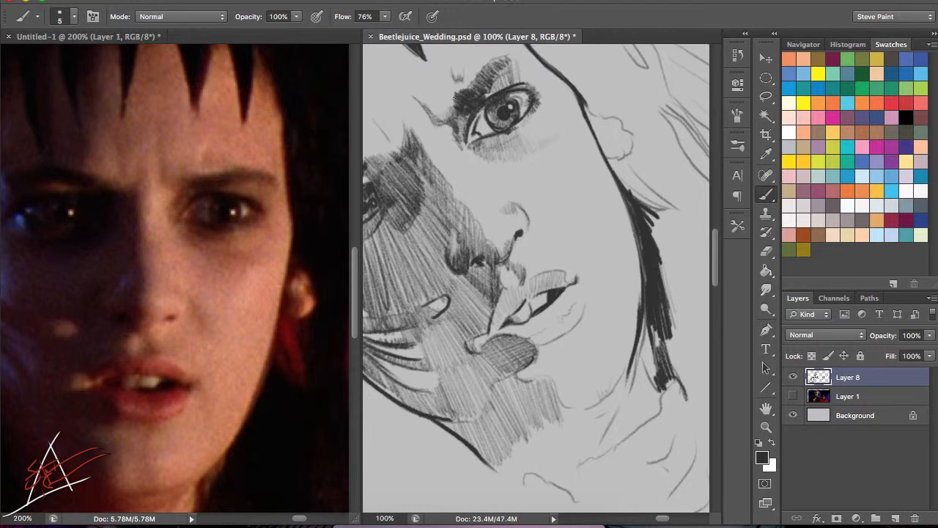
scroll(down, 3)
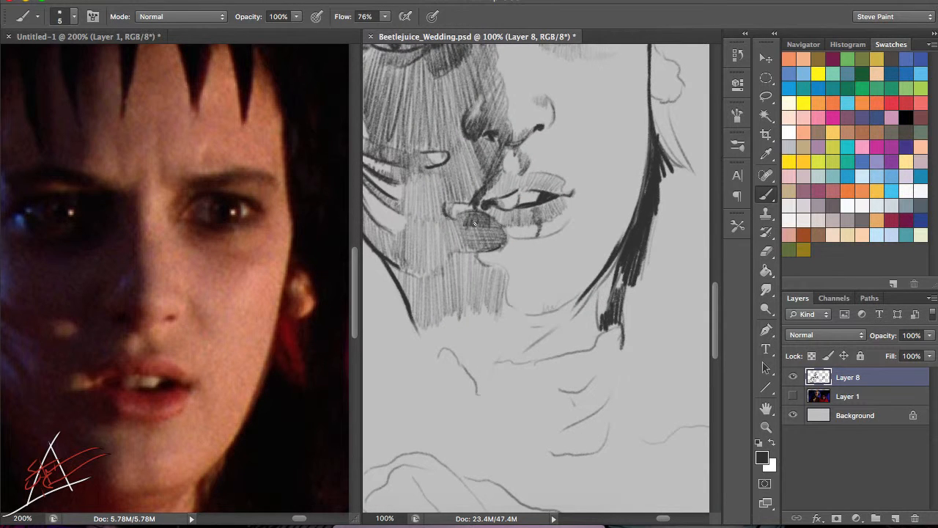
drag(455, 213, 426, 278)
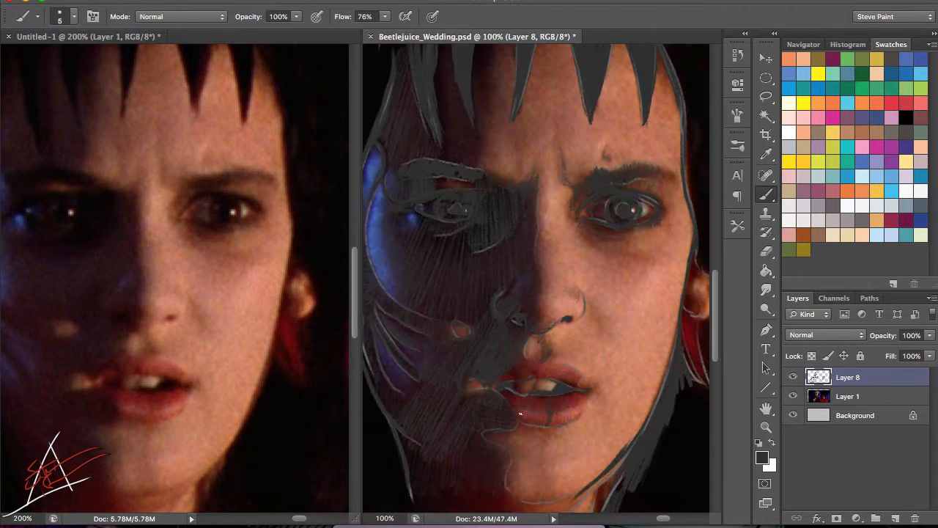
- Hide Layer 1 and paint Lydia's hair as solid black with a size-35 brush
click(793, 377)
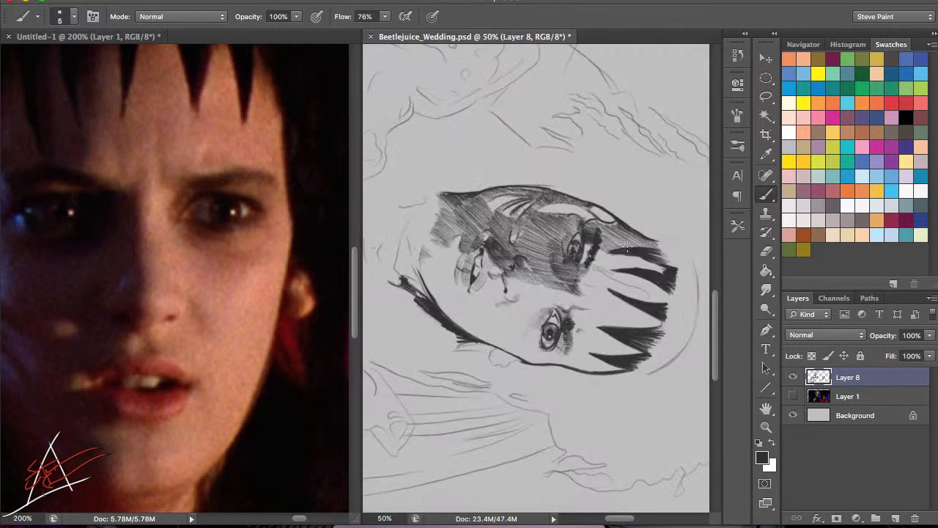
drag(630, 250, 652, 293)
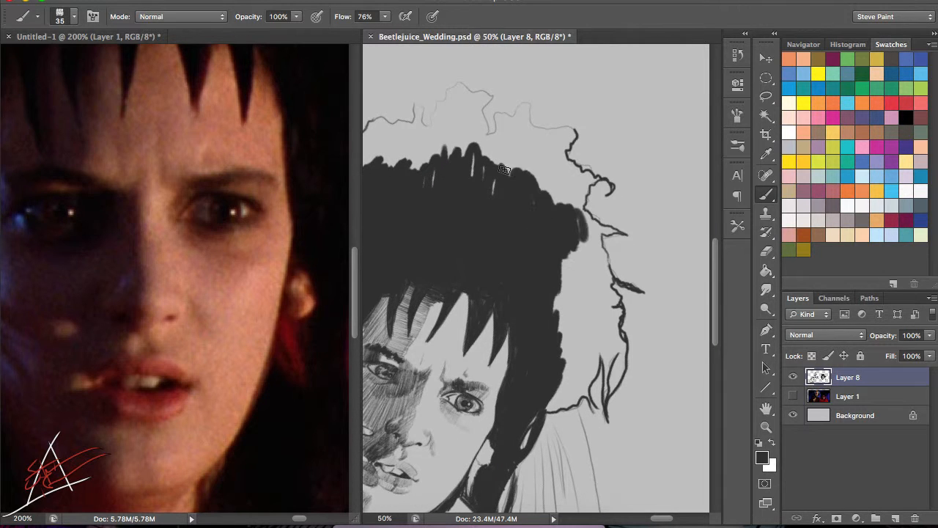
- Extend Lydia's dark hair past her shoulders in stringy strands, briefly toggling Layer 1 to compare
drag(503, 168, 610, 333)
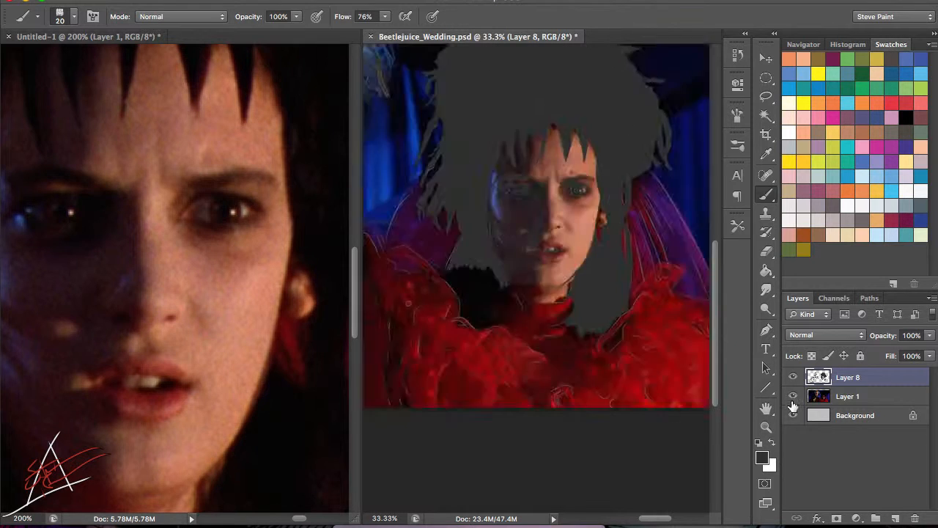
click(793, 396)
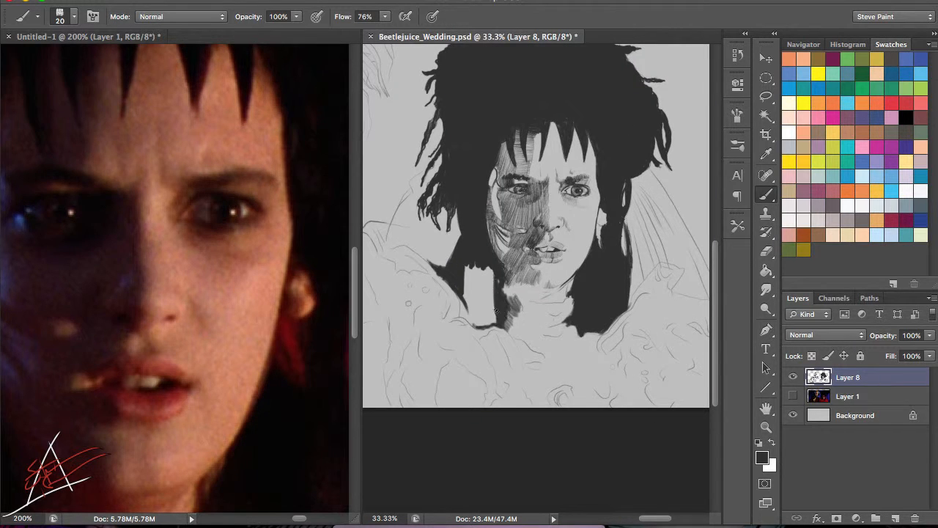
click(792, 395)
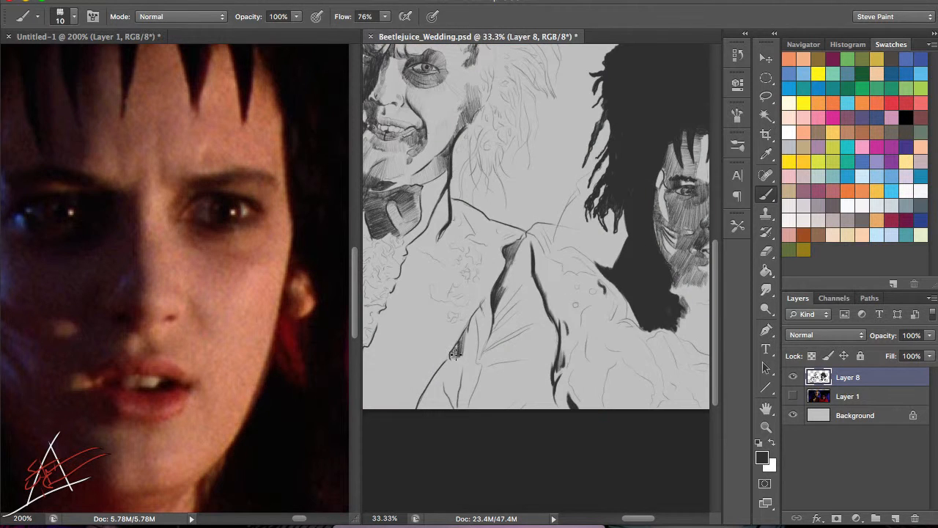
- Shade Beetlejuice's jacket lapel and body with dark hatching strokes
drag(455, 352, 481, 366)
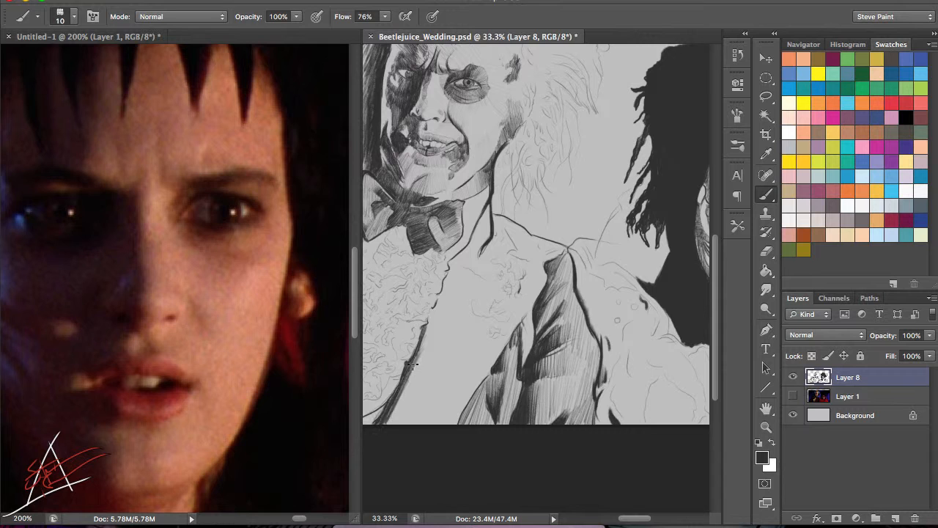
drag(414, 363, 462, 279)
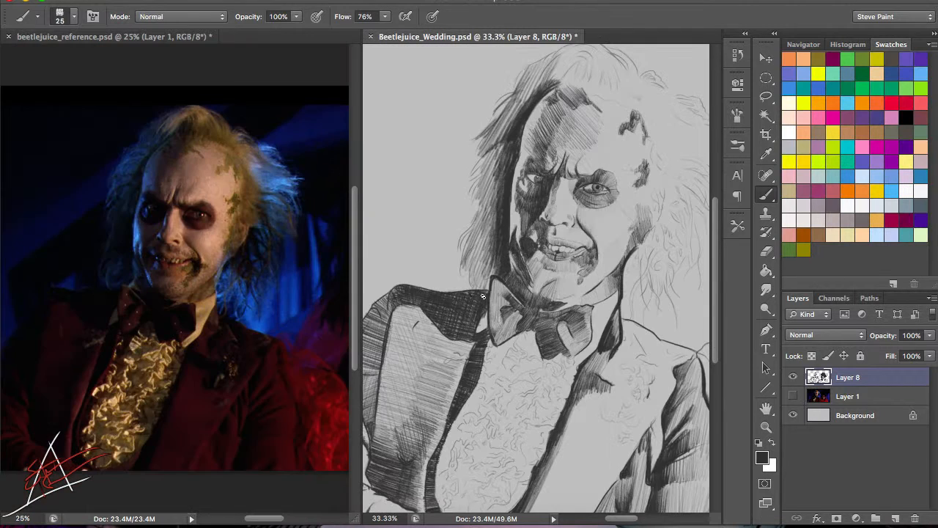
drag(476, 301, 433, 470)
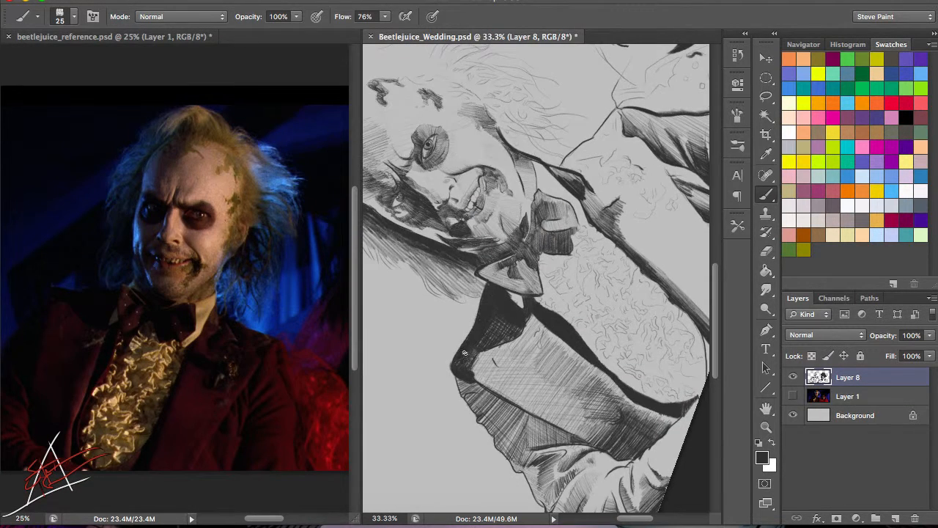
click(469, 6)
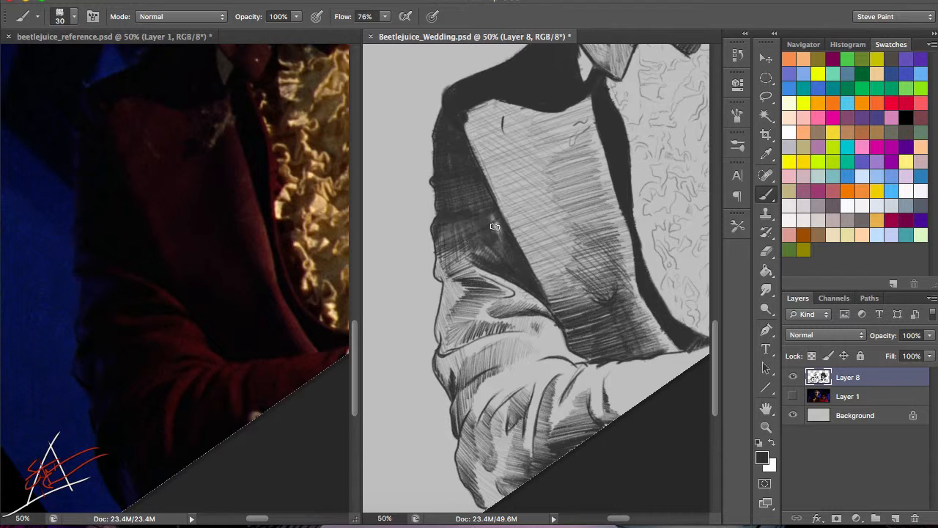
- Add heavy hatched shadows along the sleeve, under the arm and at the shoulder
drag(495, 227, 516, 295)
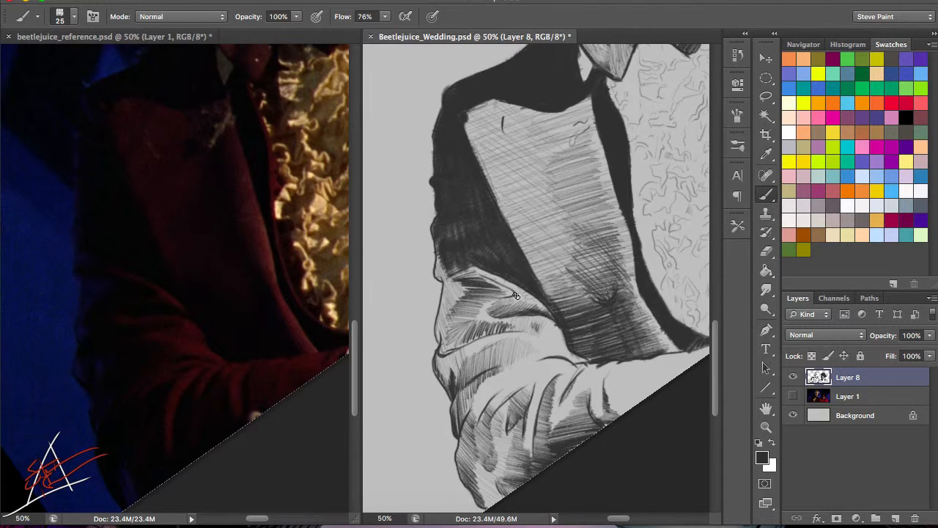
drag(521, 257, 542, 293)
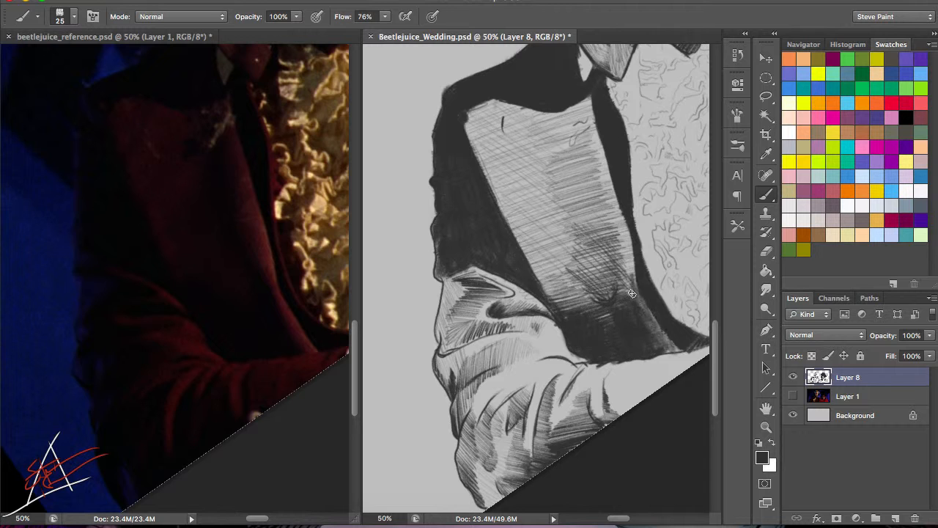
scroll(down, 3)
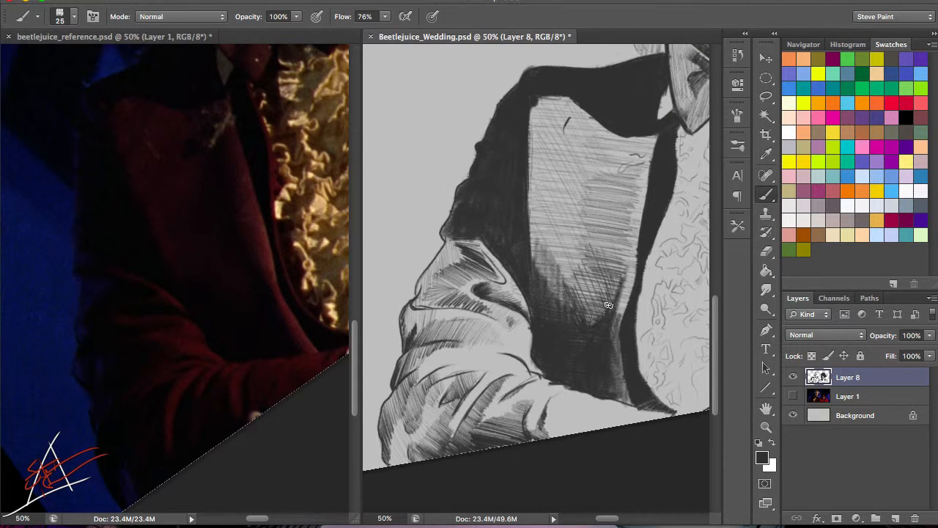
drag(634, 165, 601, 323)
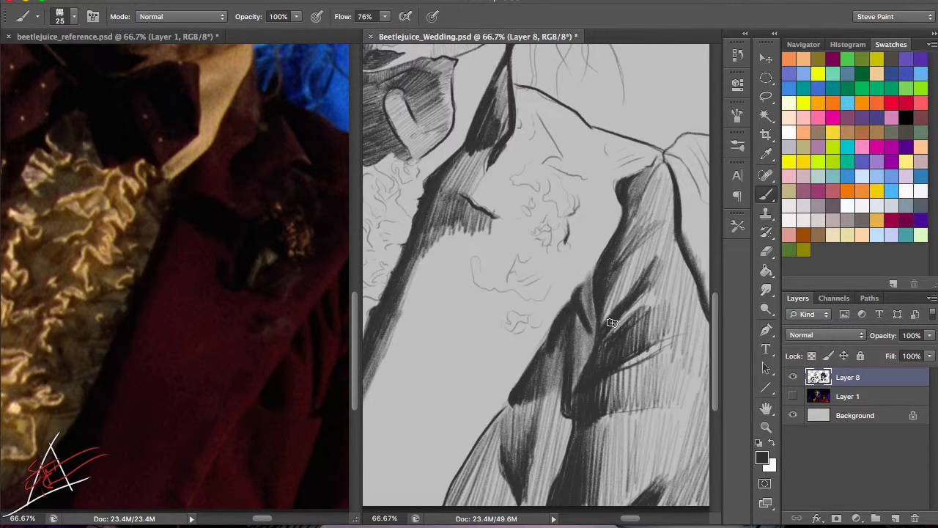
scroll(down, 3)
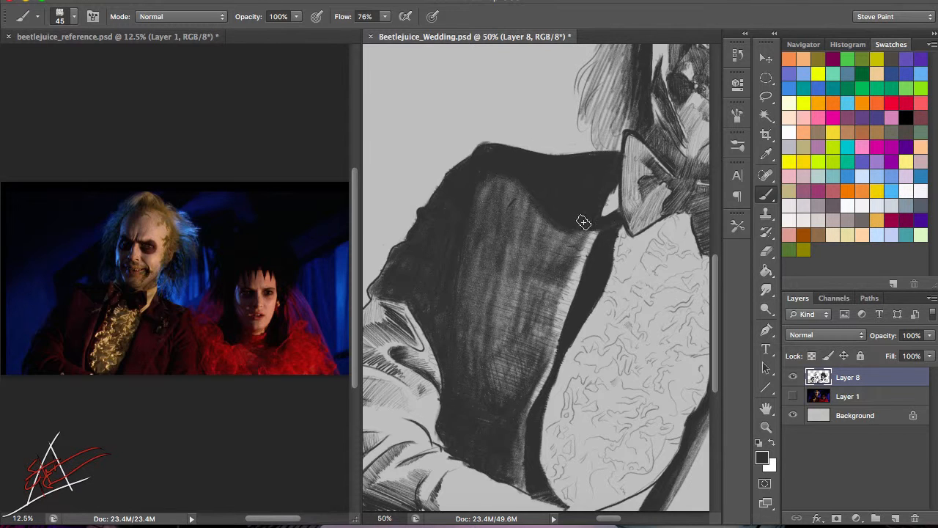
drag(583, 223, 482, 382)
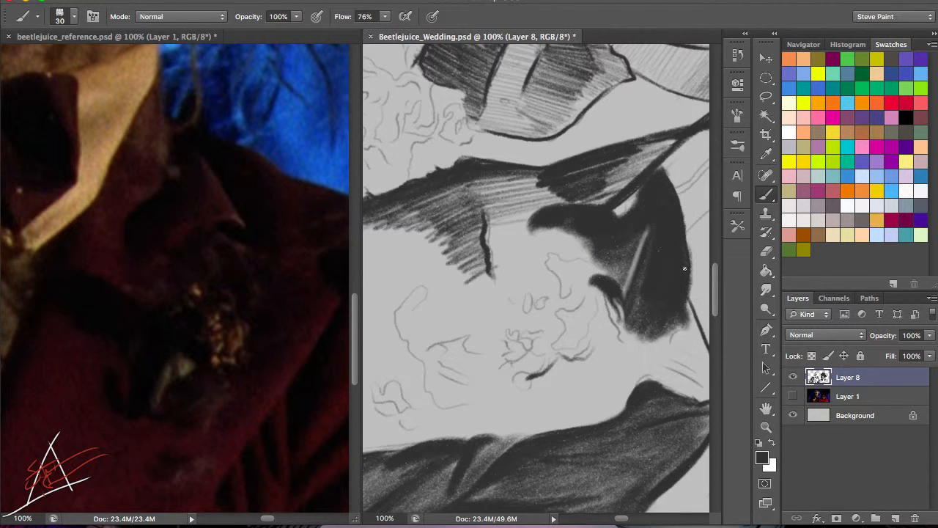
- Fill dark tone into Beetlejuice's jacket lapel beside the collar and ruffled shirt
scroll(down, 3)
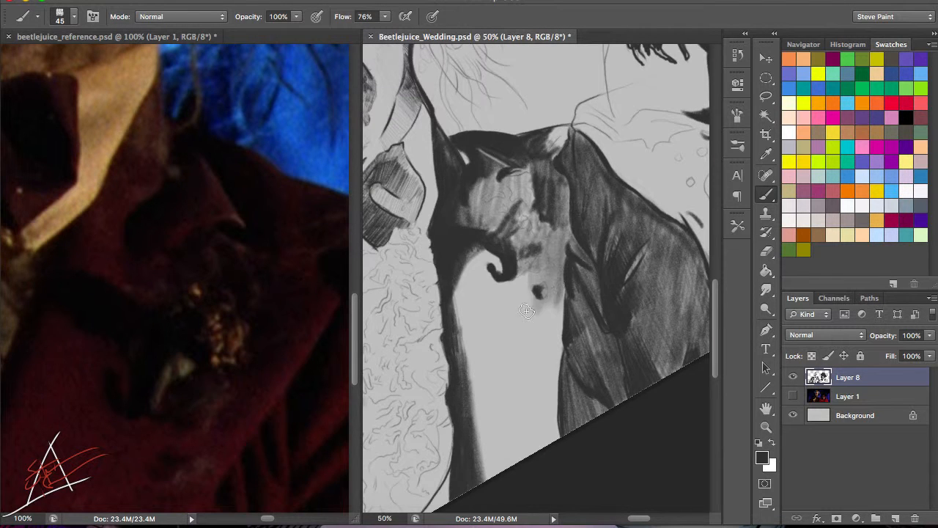
drag(527, 310, 506, 175)
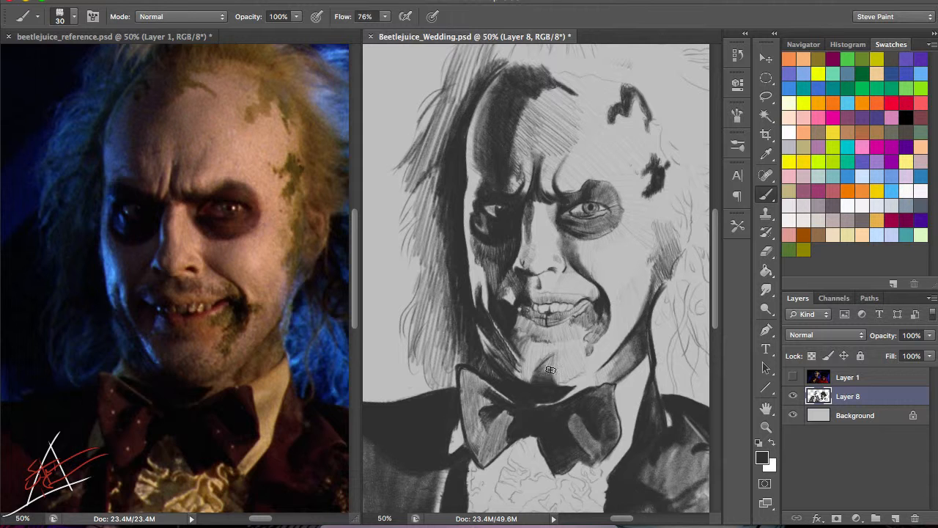
- Hatch dense shadows over Lydia's shadowed eye, cheek and jaw
drag(550, 371, 593, 334)
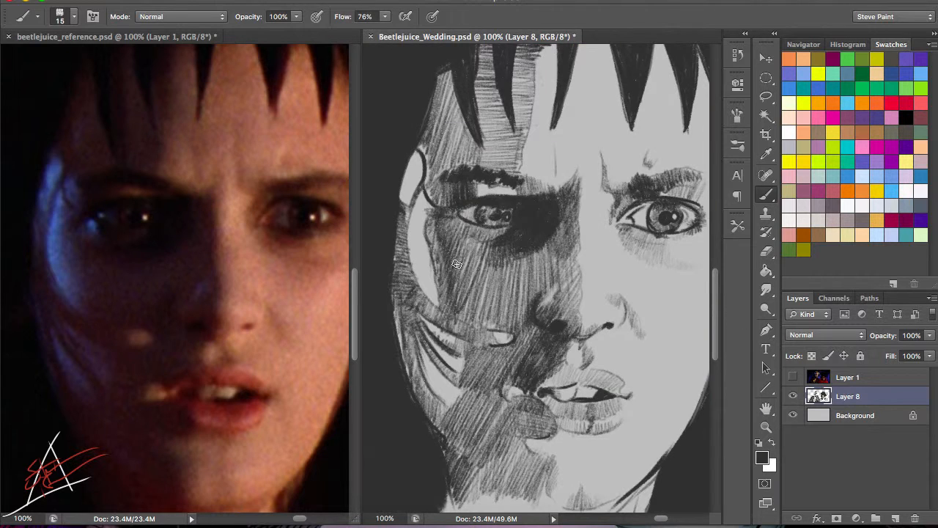
- Darken the background tones around Lydia's hair and shadowed jaw
click(792, 377)
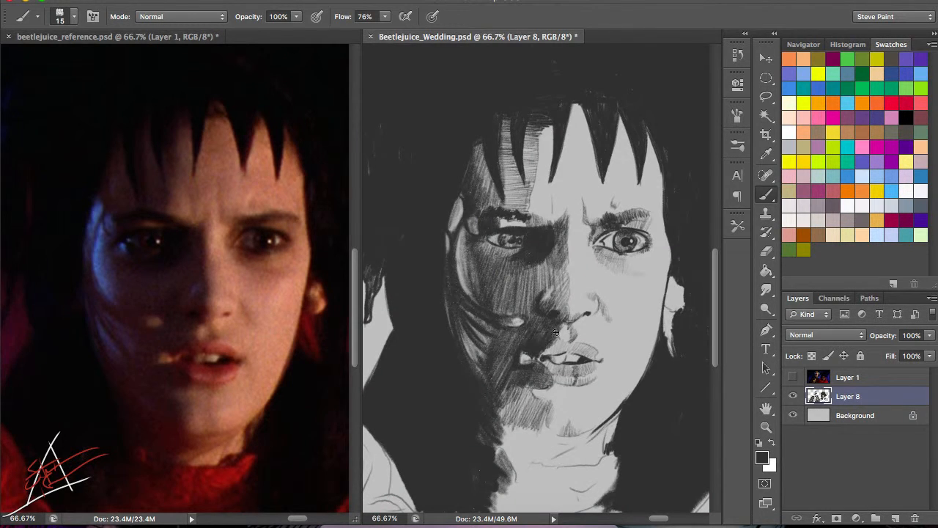
drag(553, 333, 550, 359)
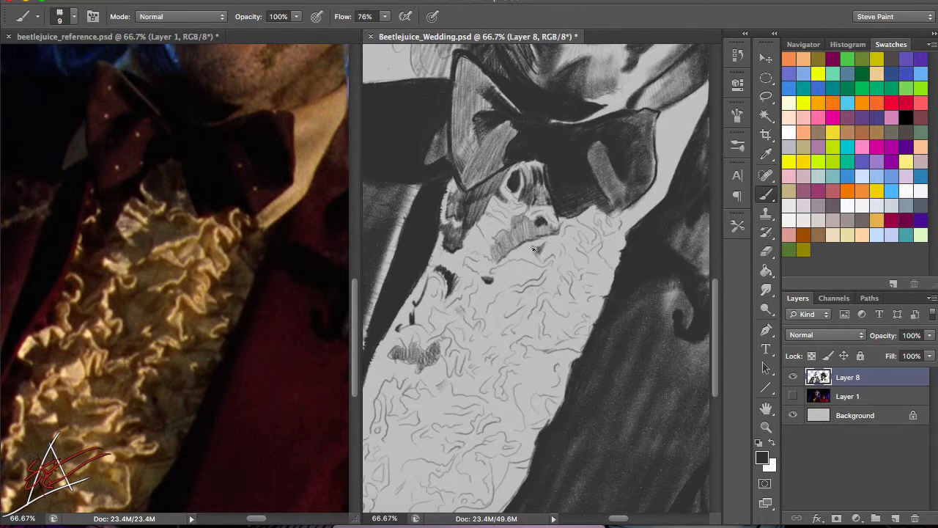
- Shade the folds of Beetlejuice's ruffled shirt below the bow tie, then show Layer 1
drag(535, 253, 594, 234)
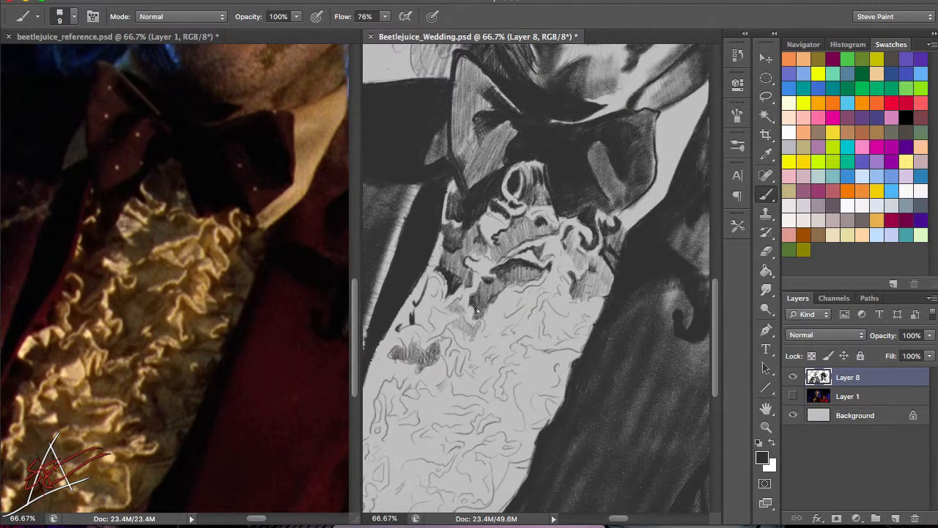
drag(484, 323, 546, 311)
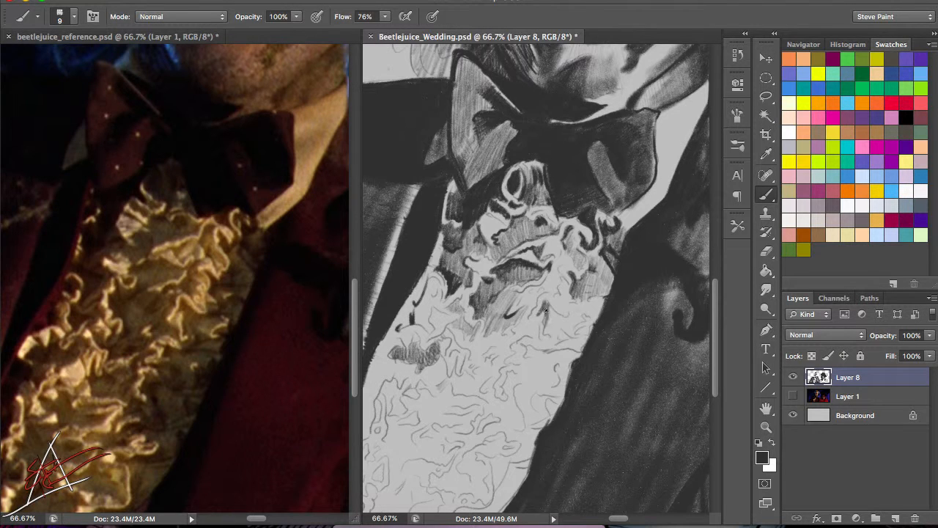
drag(542, 301, 579, 337)
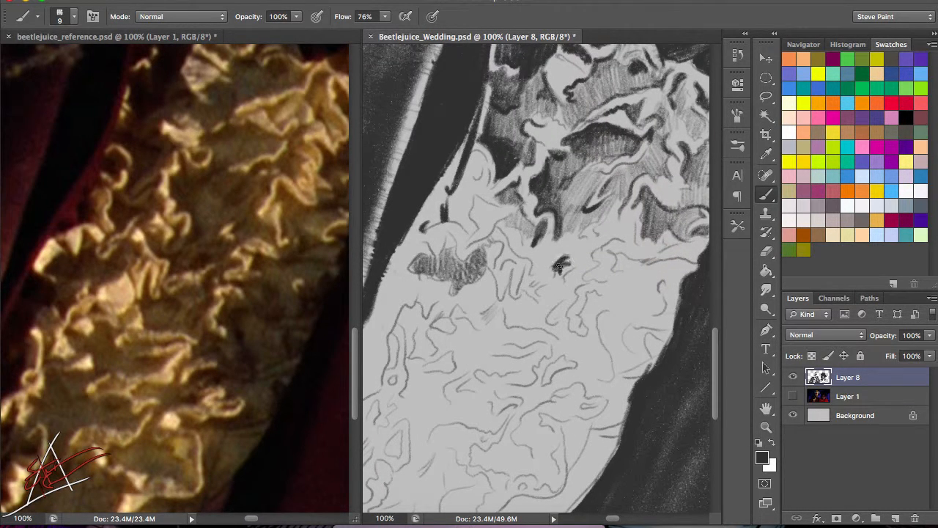
drag(560, 268, 462, 277)
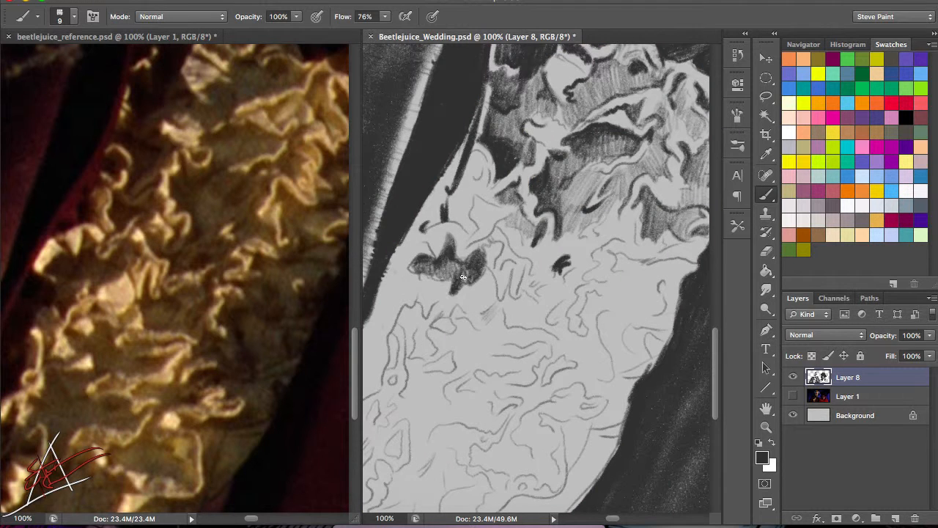
drag(454, 264, 484, 212)
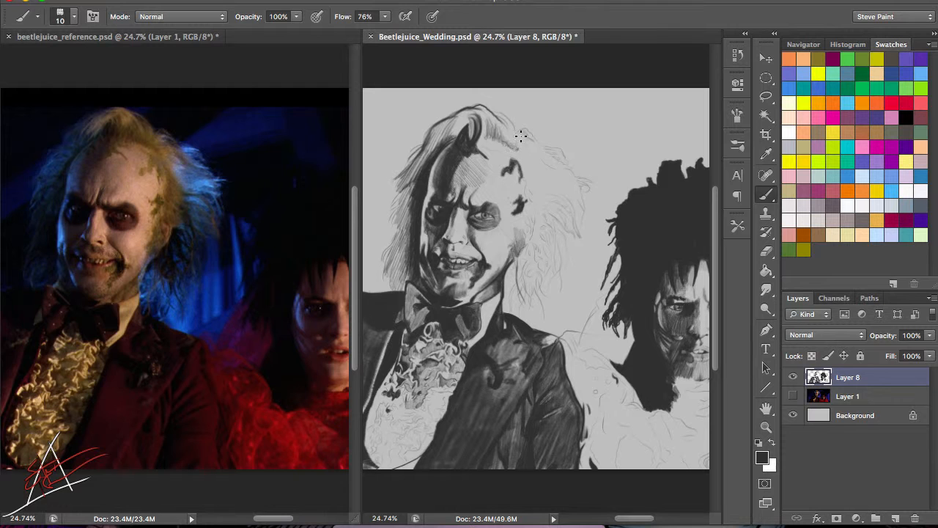
click(792, 396)
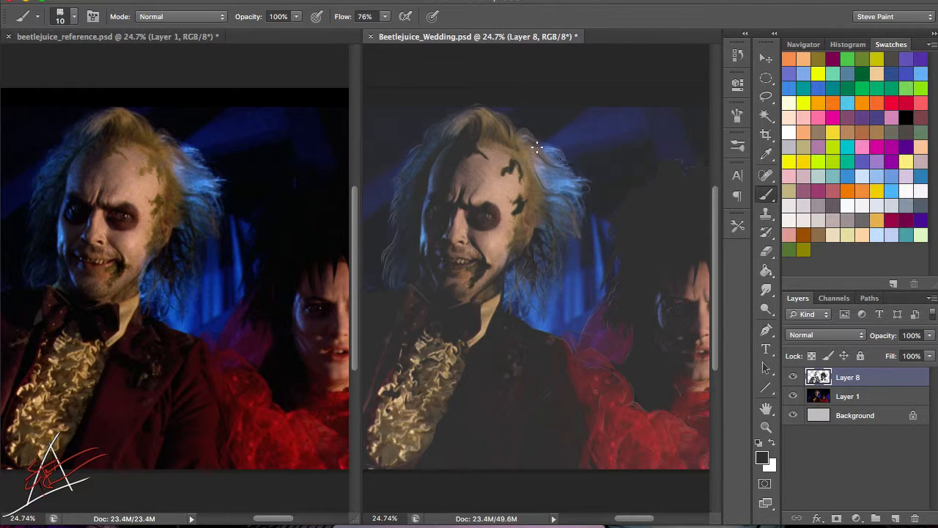